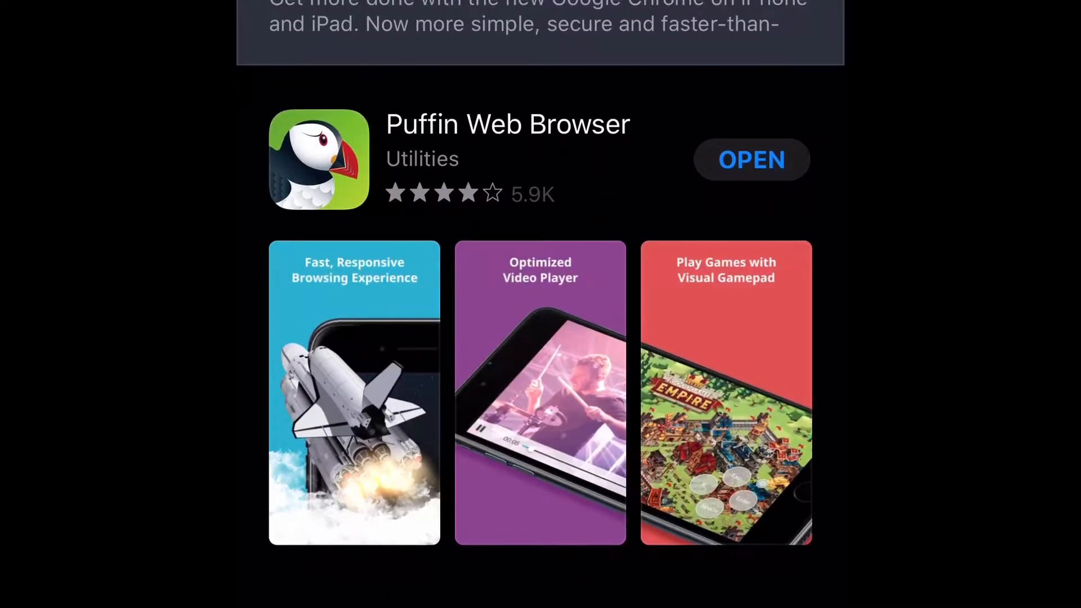
Step: Look over the Puffin Web Browser, Pro and Lite listings, then return to the Home Screen
scroll("down", 3)
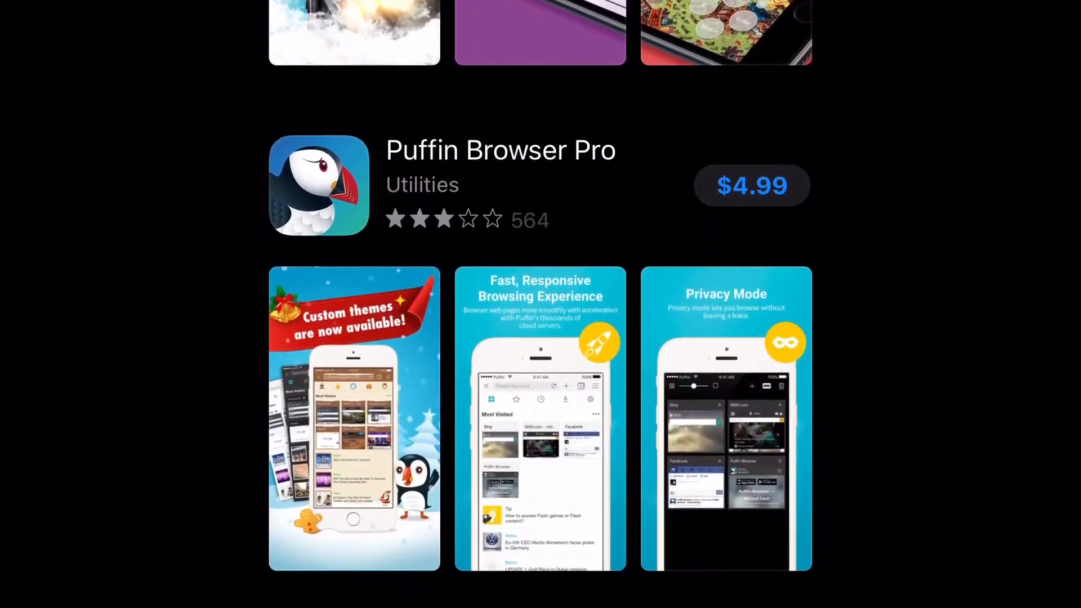
scroll("down", 3)
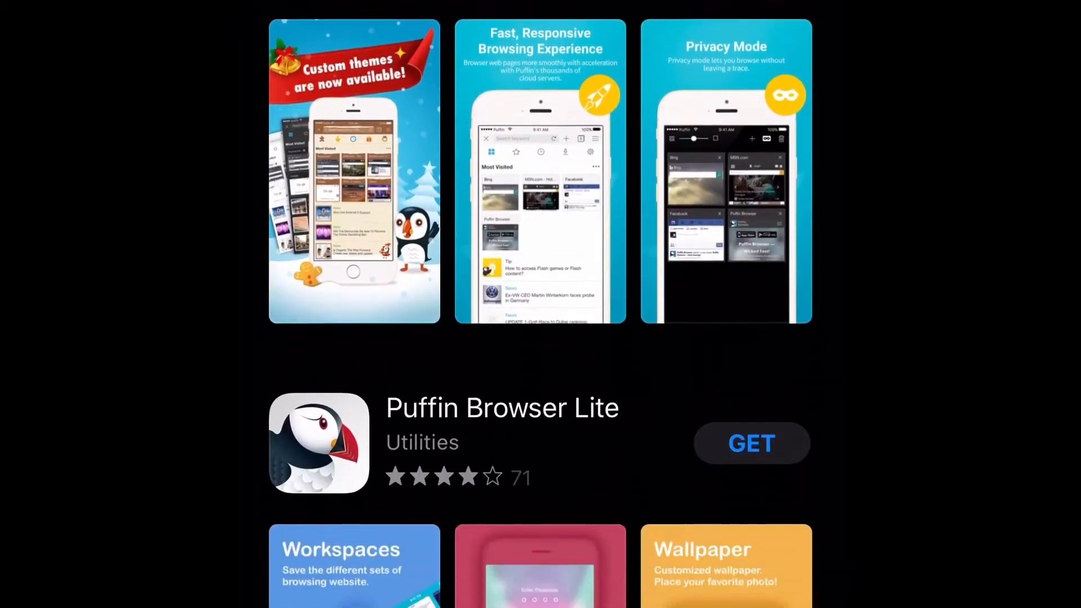
scroll("down", 3)
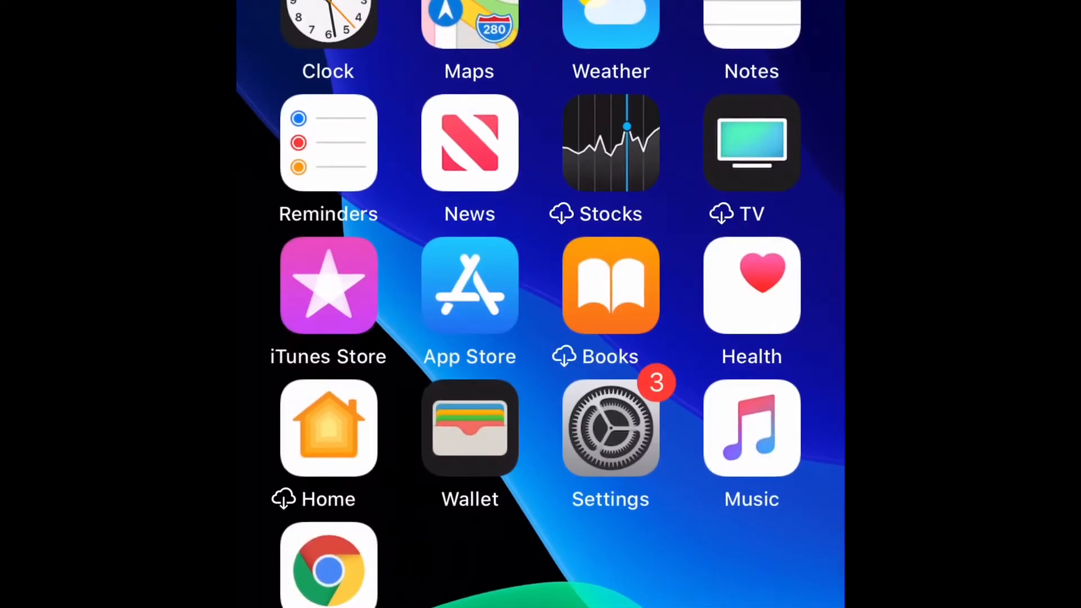
Step: Launch Puffin Web Browser from the Home Screen and ready its address bar for typing
scroll("left", 3)
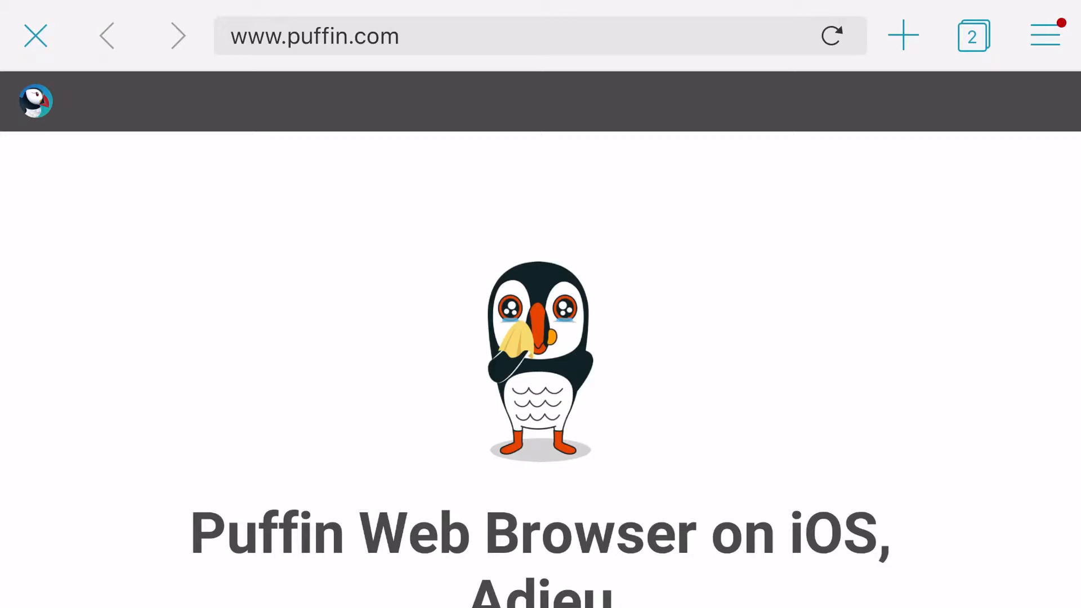
scroll("down", 3)
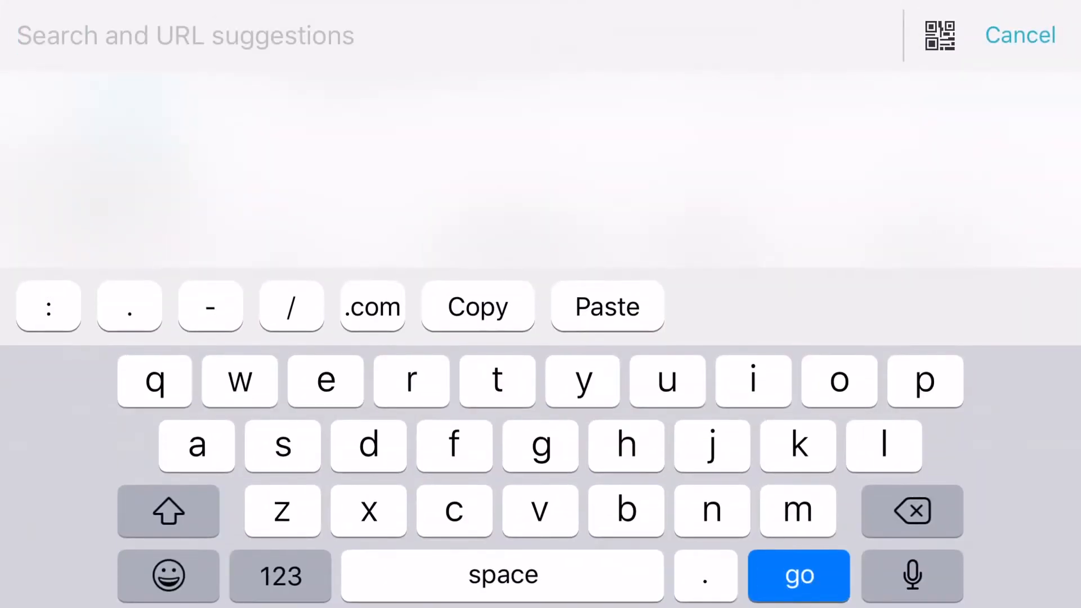
Step: Enter 'flowl' and load flowlab.io from the suggestion, reaching Helpful Examples
type("flowl")
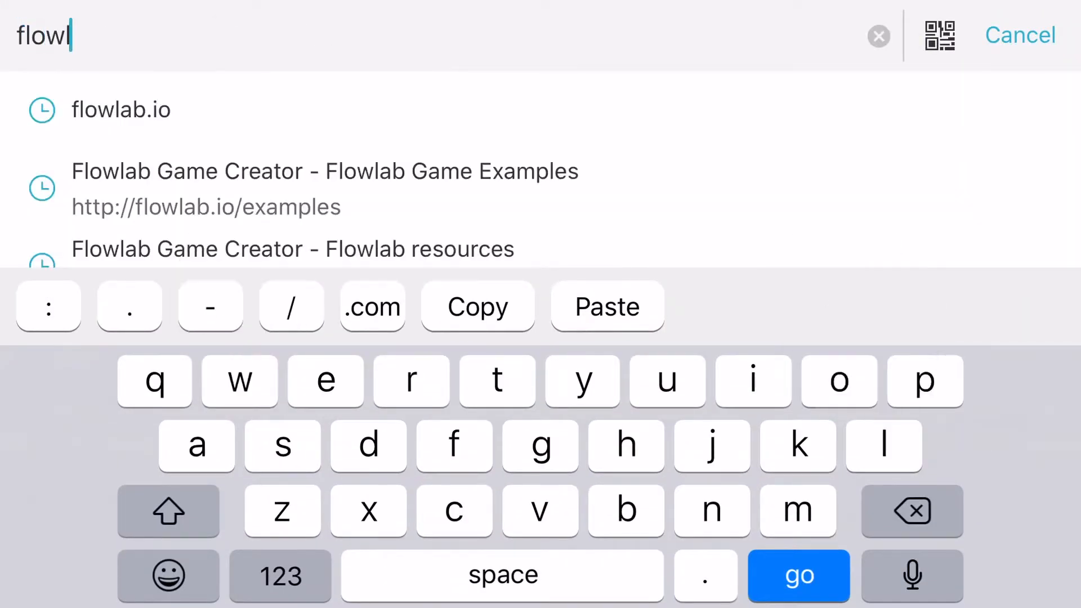
left_click(838, 381)
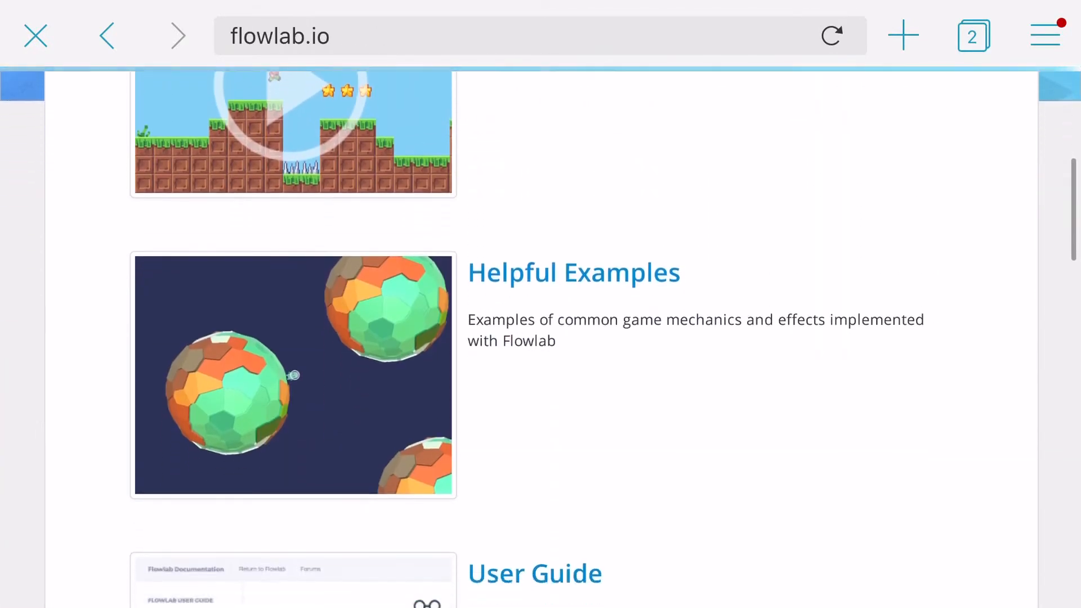
Step: Find Top Down Movement in Helpful Examples and start the Top Down Example game
scroll("down", 3)
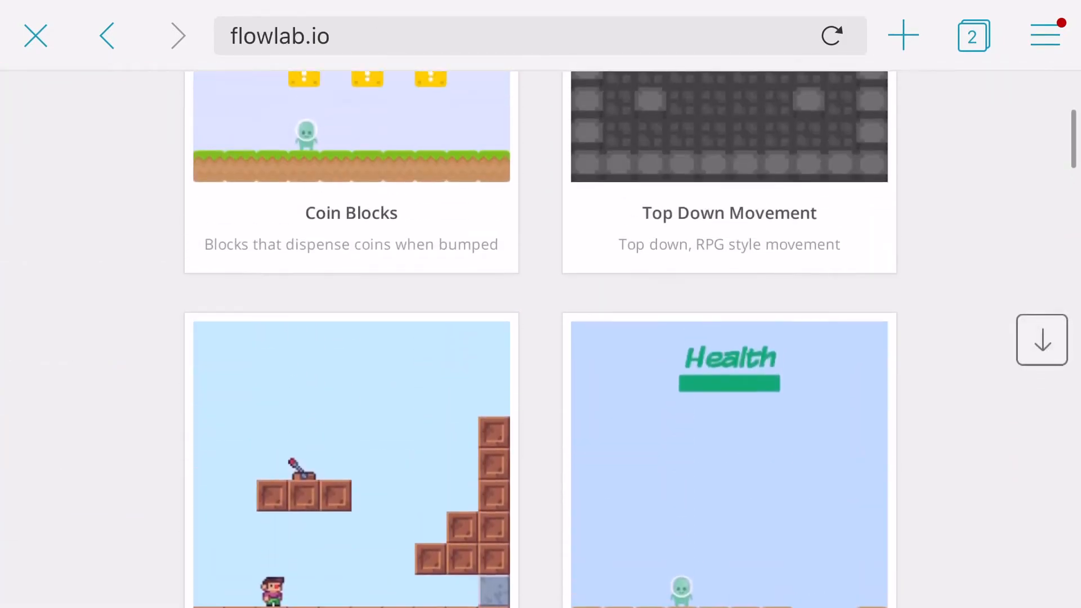
scroll("up", 3)
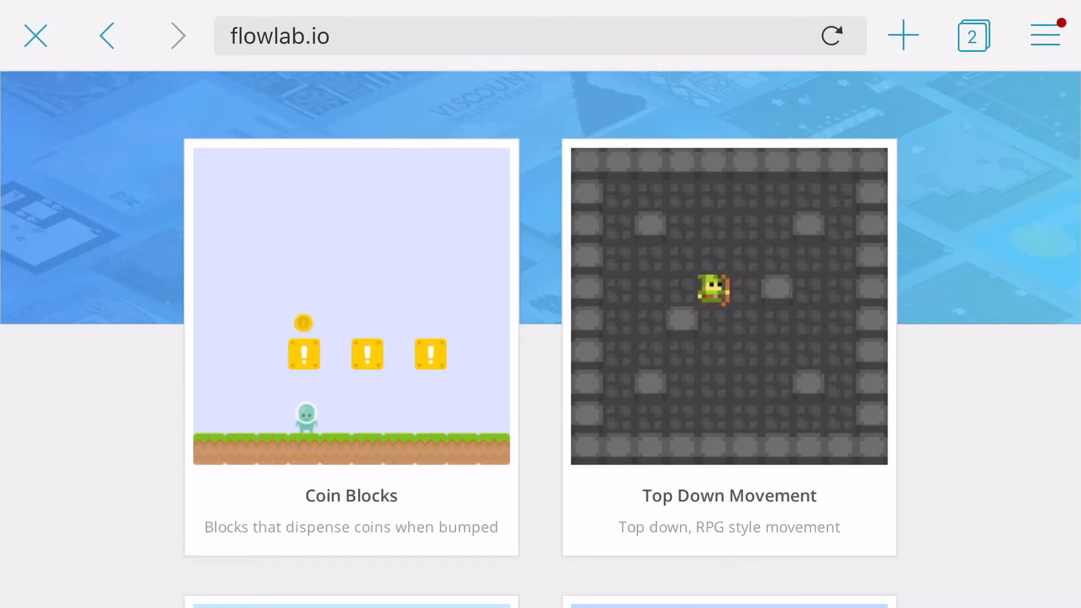
scroll("down", 3)
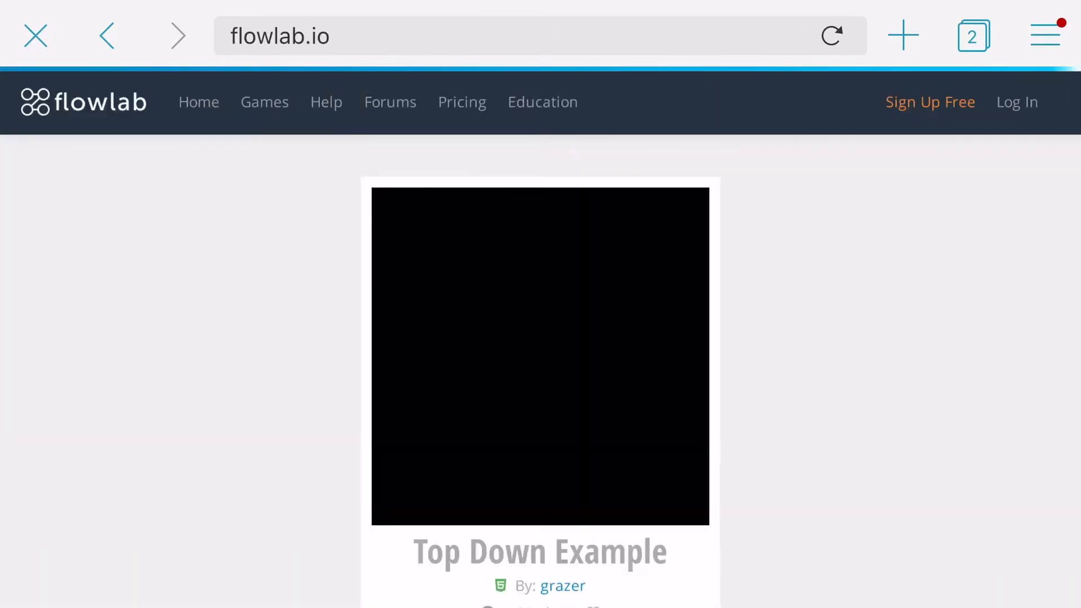
left_click(1043, 34)
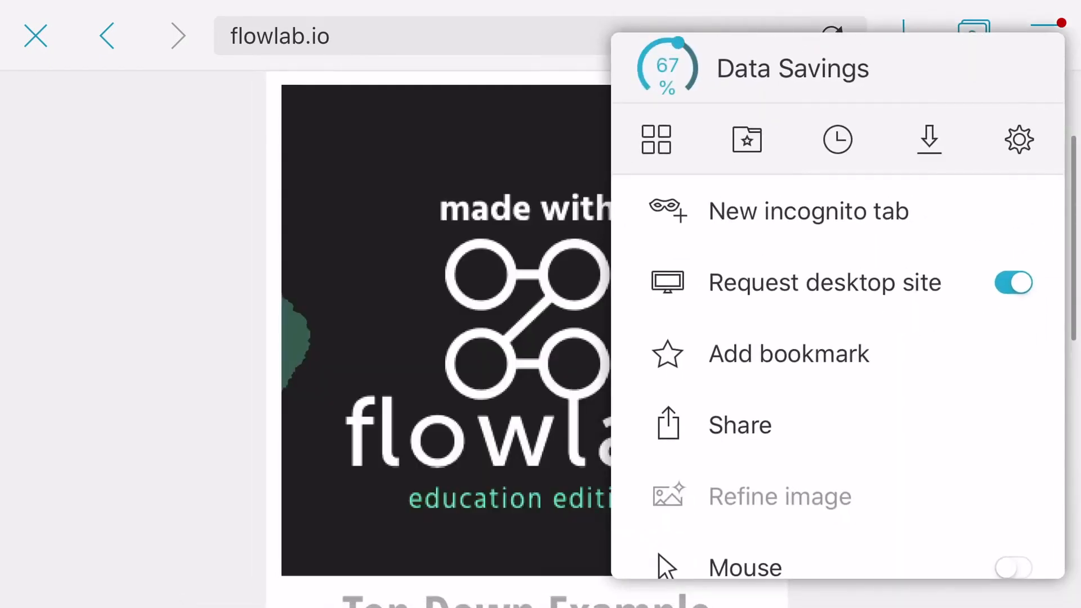
Step: Enable Puffin's Gamepad option so the virtual joystick and buttons surround the game
scroll("down", 3)
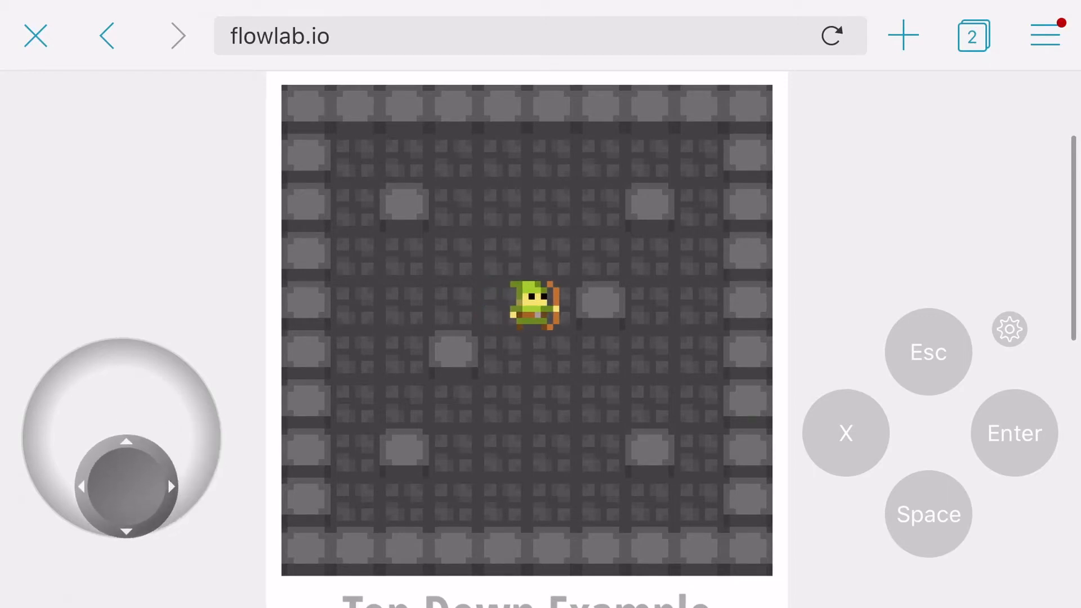
Step: Walk the green archer down, down-right, down-left and back up with the joystick
left_click_drag(128, 486, 72, 438)
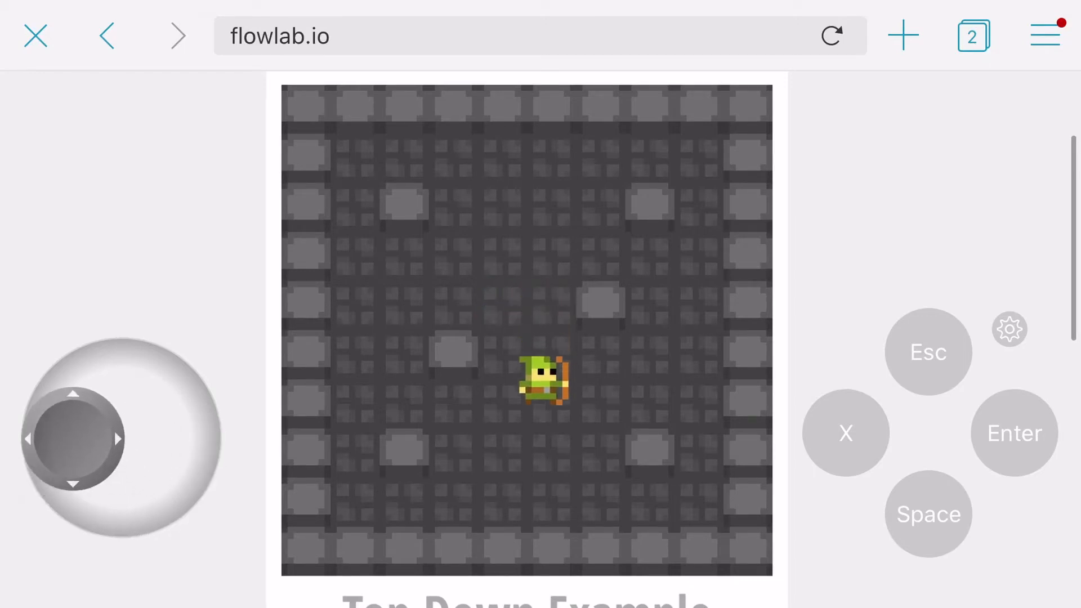
left_click_drag(73, 439, 163, 465)
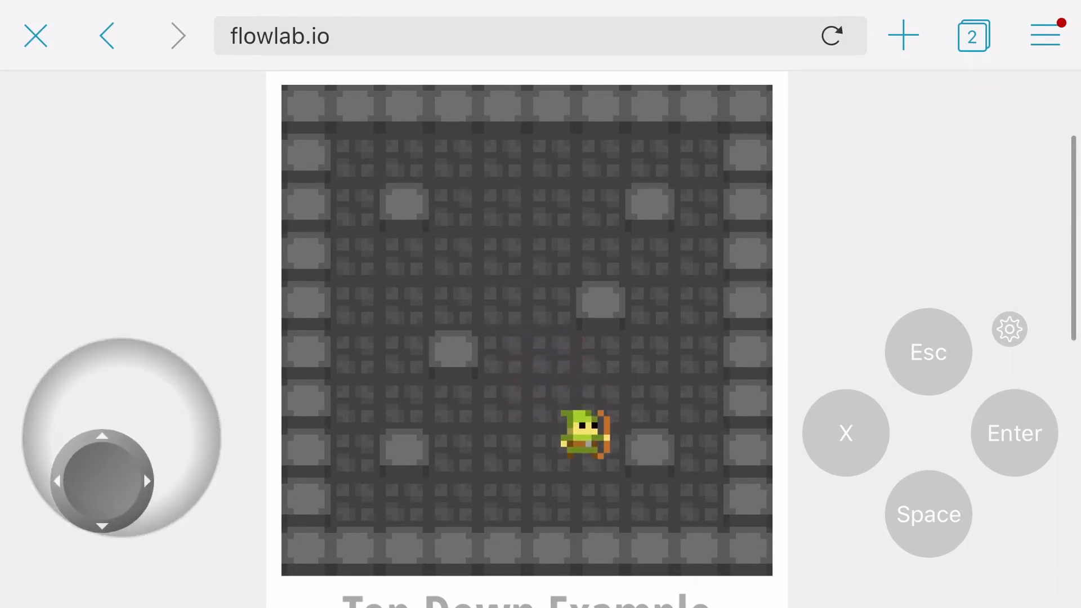
left_click_drag(101, 480, 124, 381)
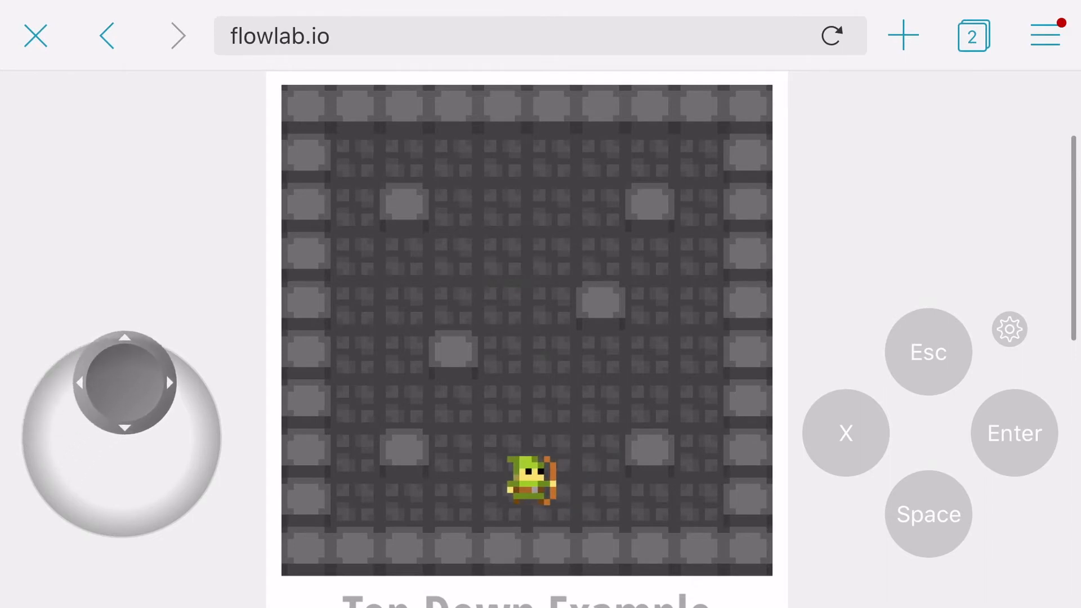
left_click_drag(122, 382, 172, 448)
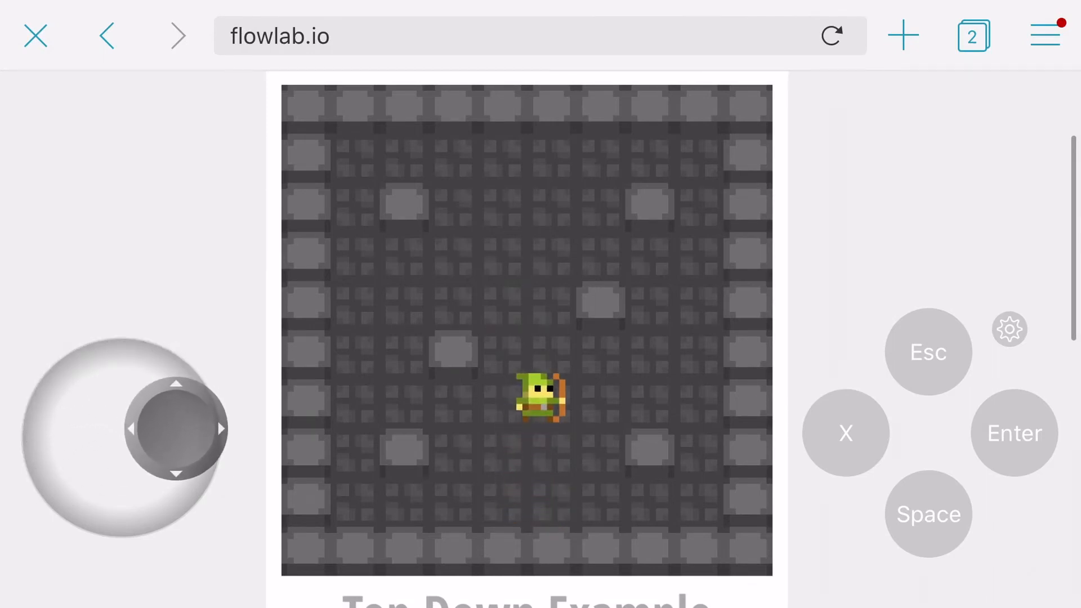
Step: Walk the archer left toward the wall, then back right to just below the centre
left_click_drag(175, 427, 76, 427)
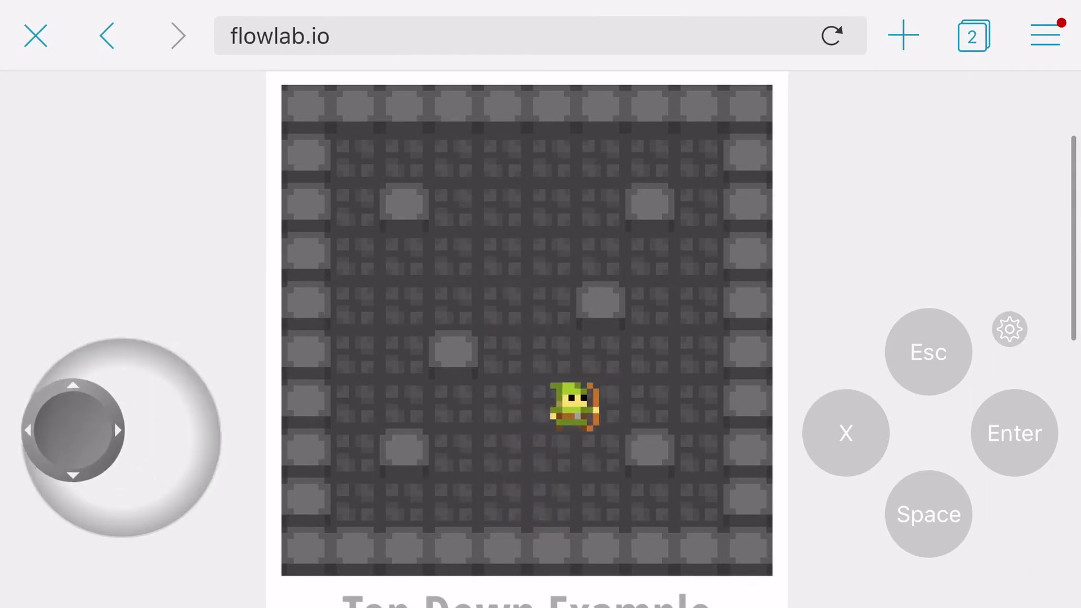
left_click_drag(76, 431, 159, 396)
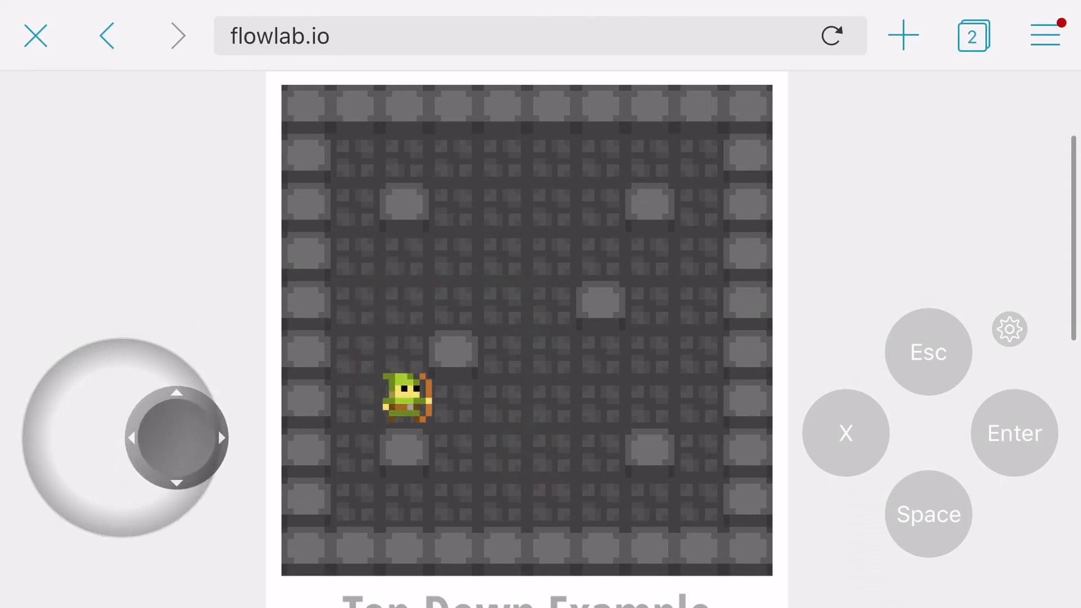
left_click_drag(176, 438, 169, 462)
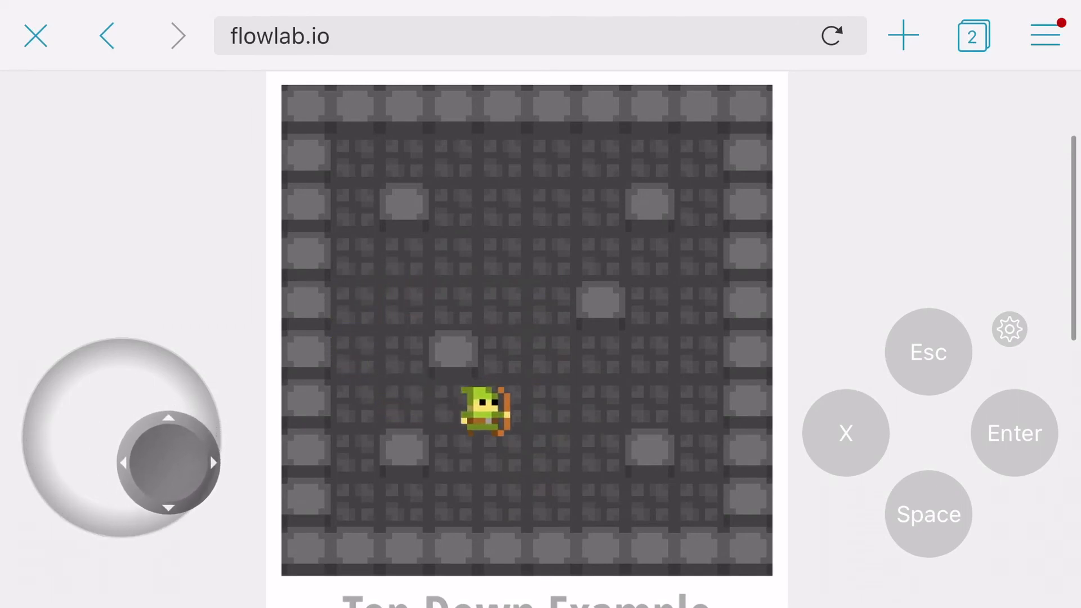
left_click_drag(165, 462, 93, 393)
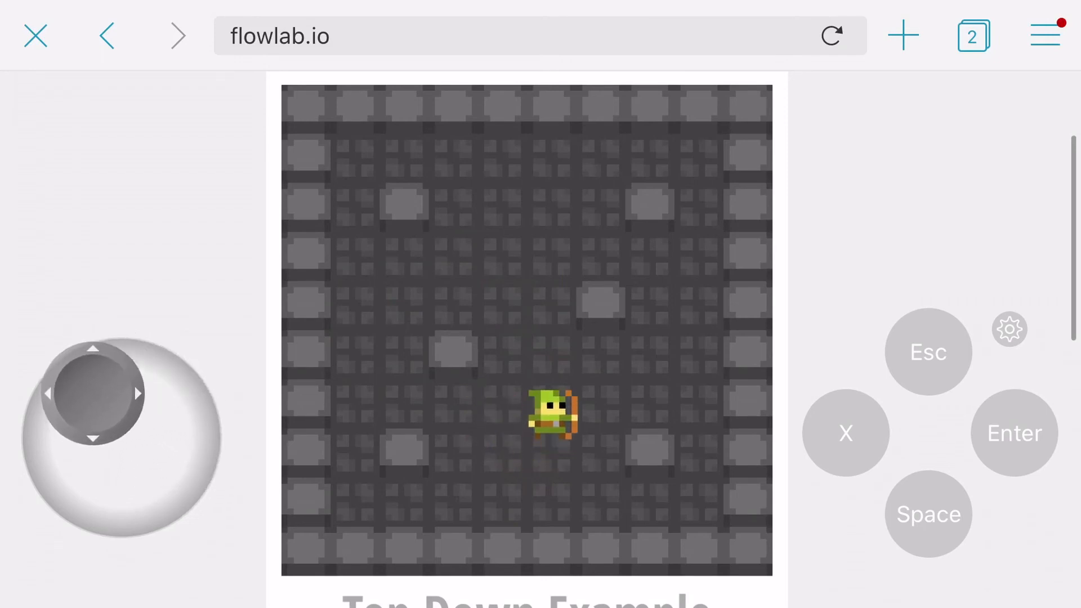